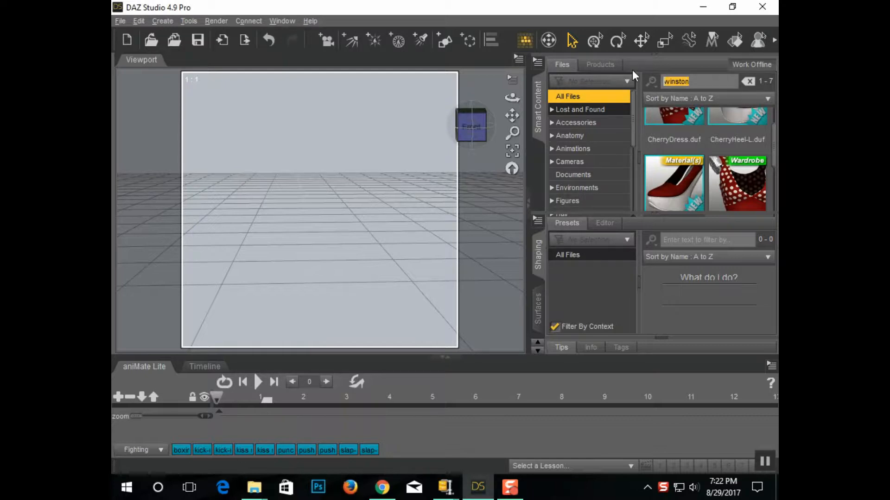
Clear the 'winston' Smart Content search and show the Figures category
click(748, 81)
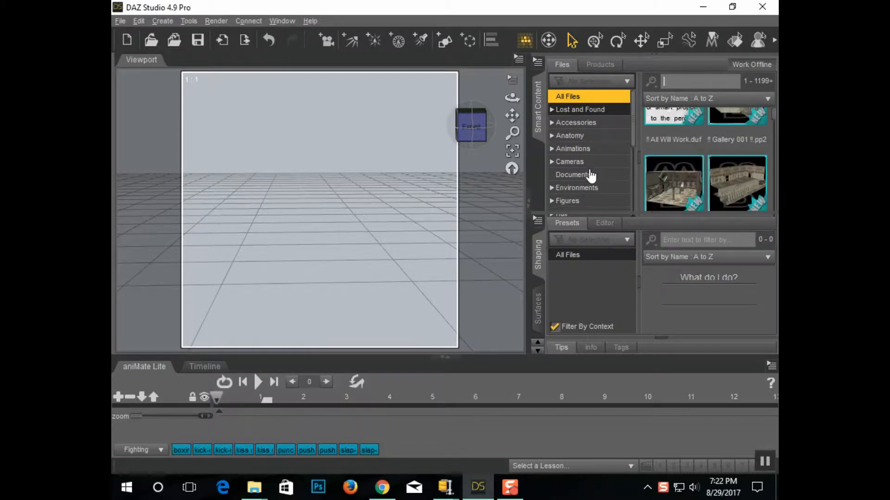
click(567, 200)
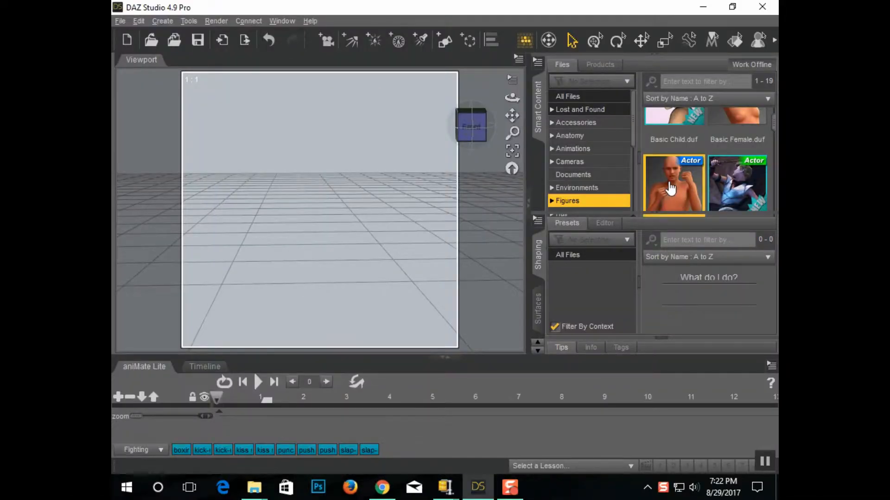
Load the Genesis figure and dress it in auto-fitted boxer briefs and a yellow tank top
double_click(674, 185)
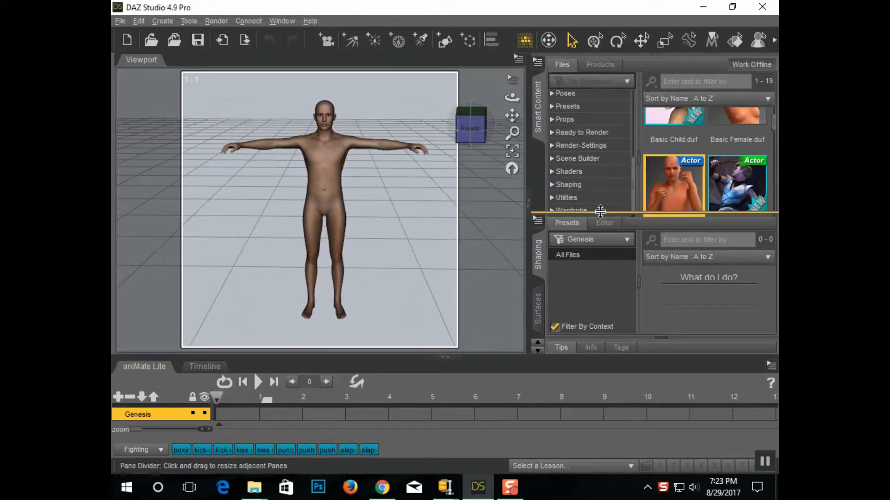
click(572, 210)
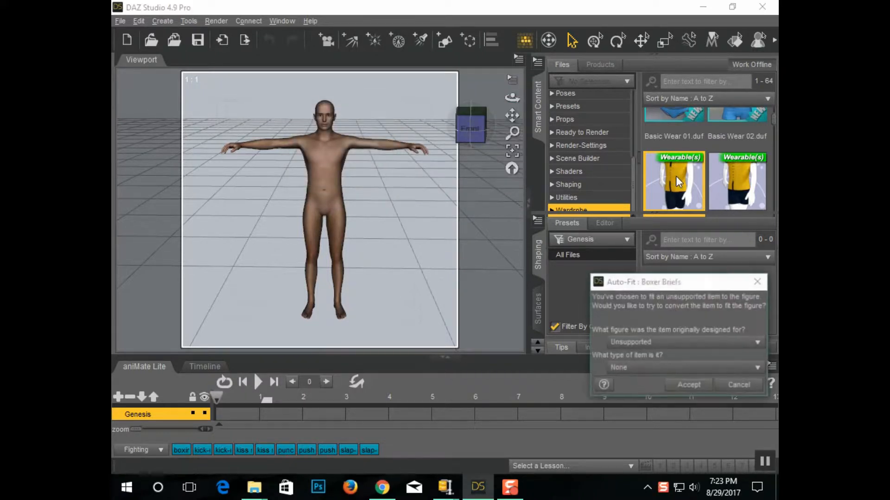
click(688, 385)
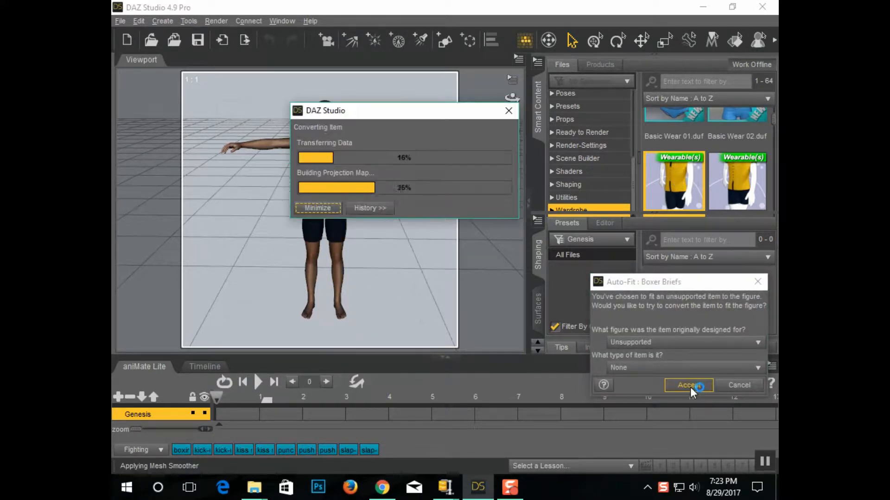
click(688, 385)
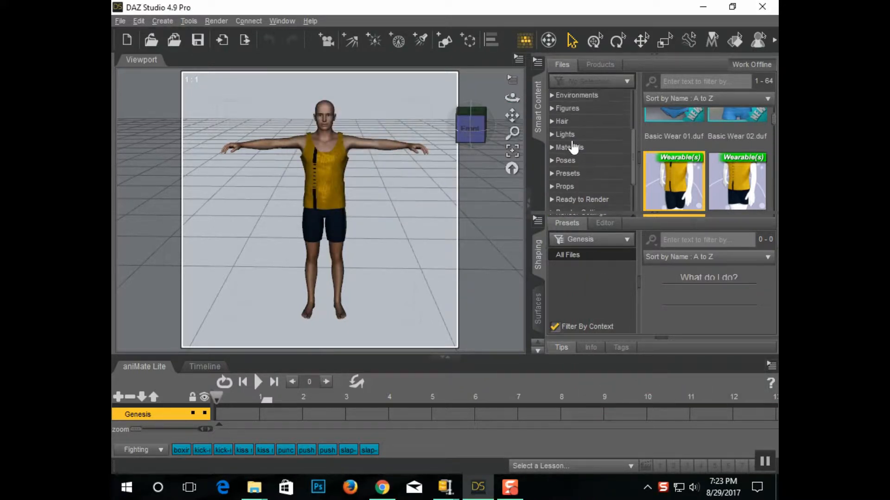
Add a hair style to the figure from the Hair category
click(561, 128)
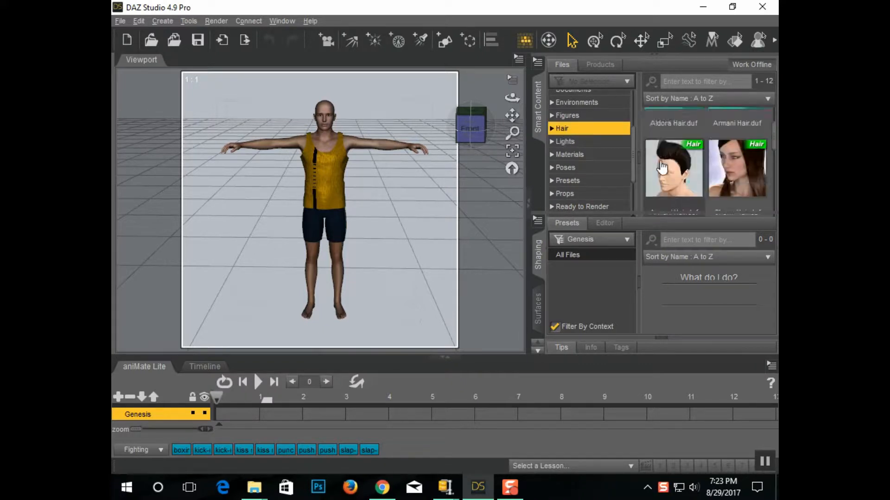
scroll(down, 3)
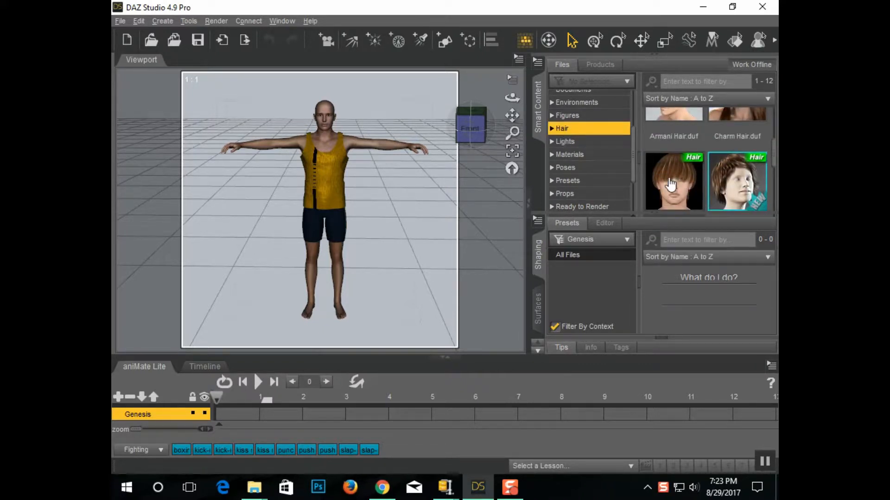
click(673, 182)
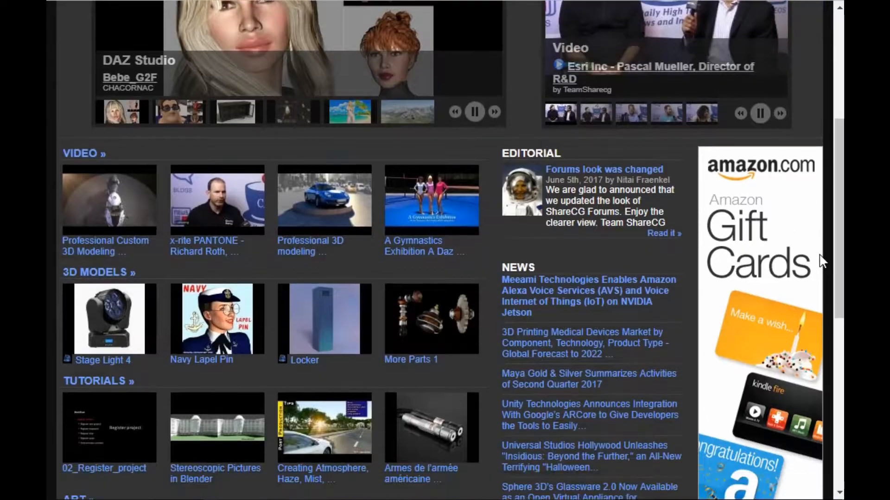
scroll(down, 3)
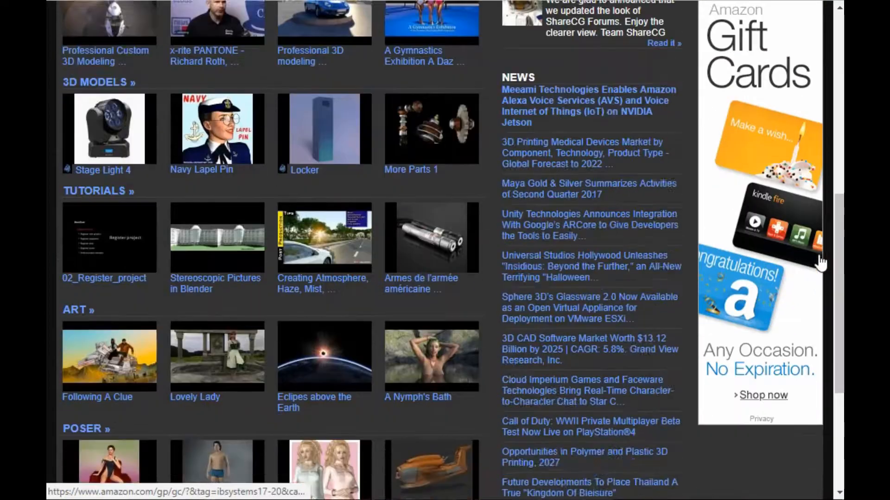
scroll(down, 3)
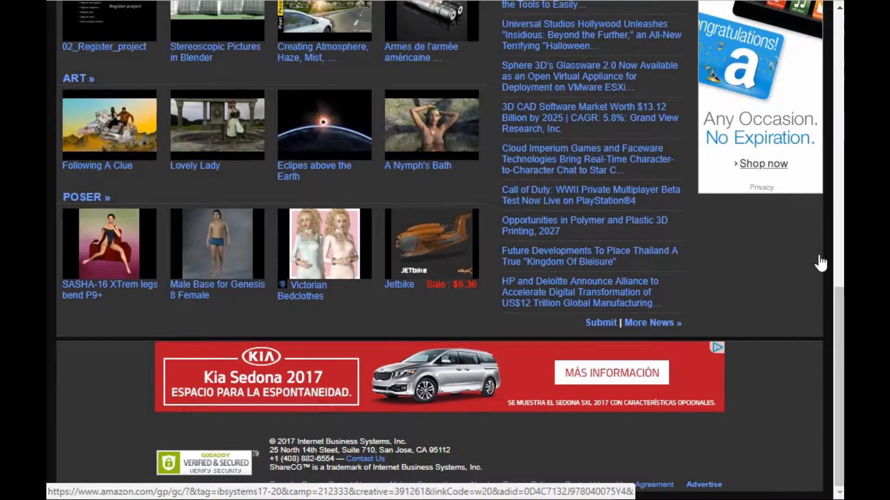
scroll(up, 3)
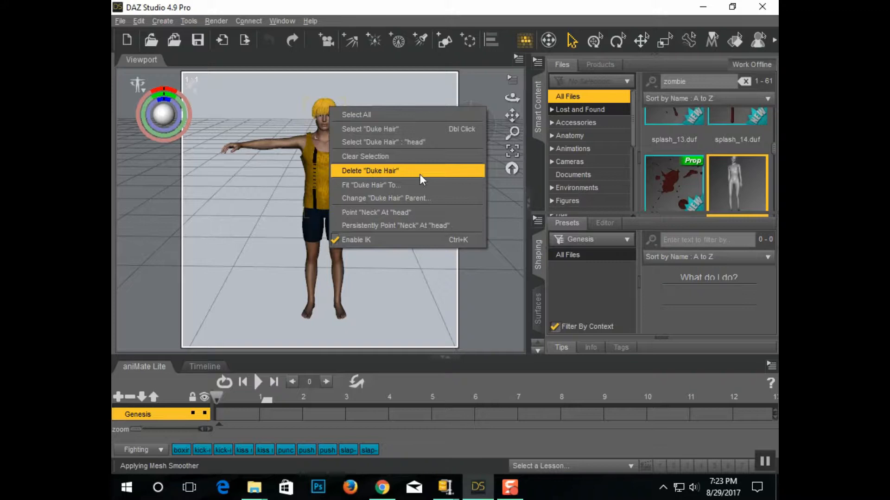
Delete Duke Hair from the figure and browse the content for a brown replacement
click(370, 185)
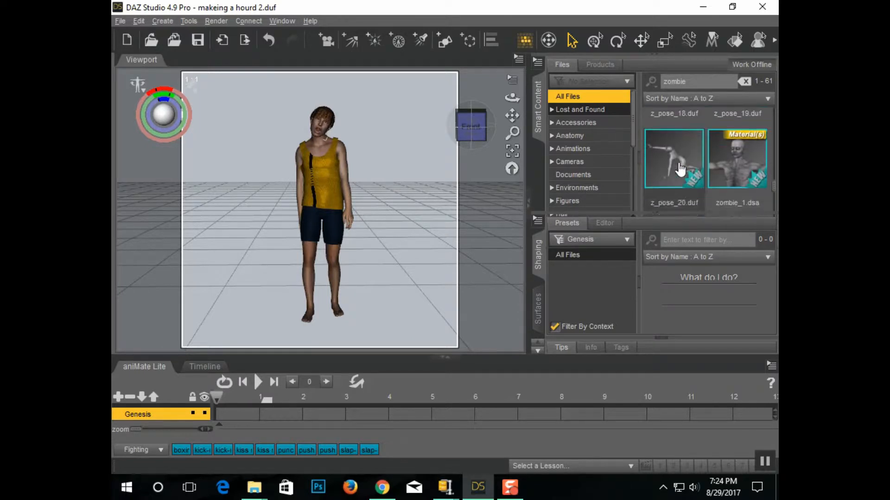
scroll(down, 3)
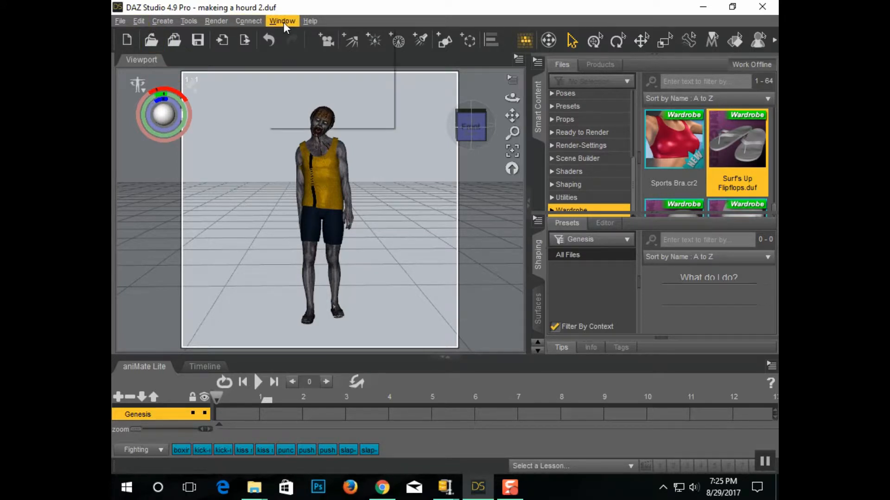
Show and close the Scene pane, then shift the first figure to the left
click(282, 21)
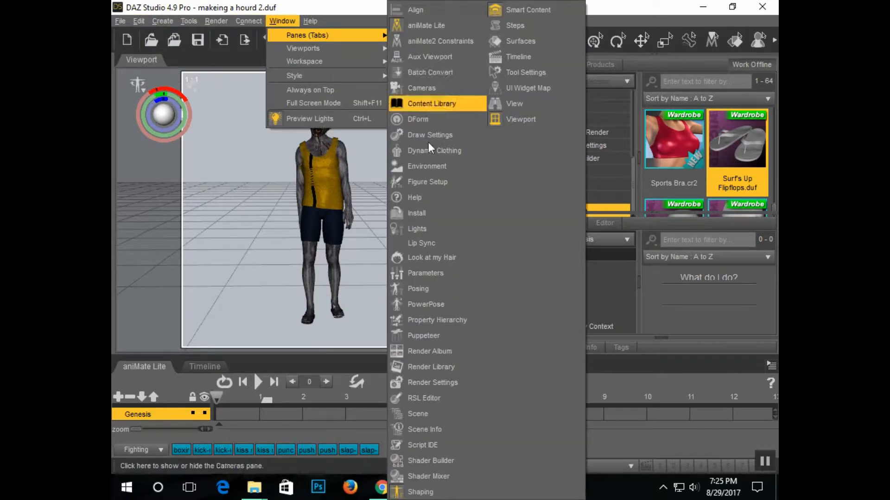
click(418, 414)
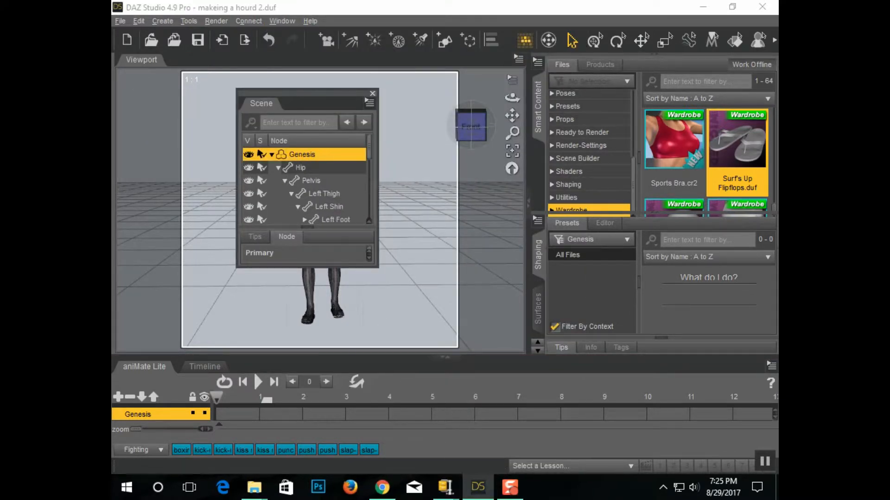
click(372, 94)
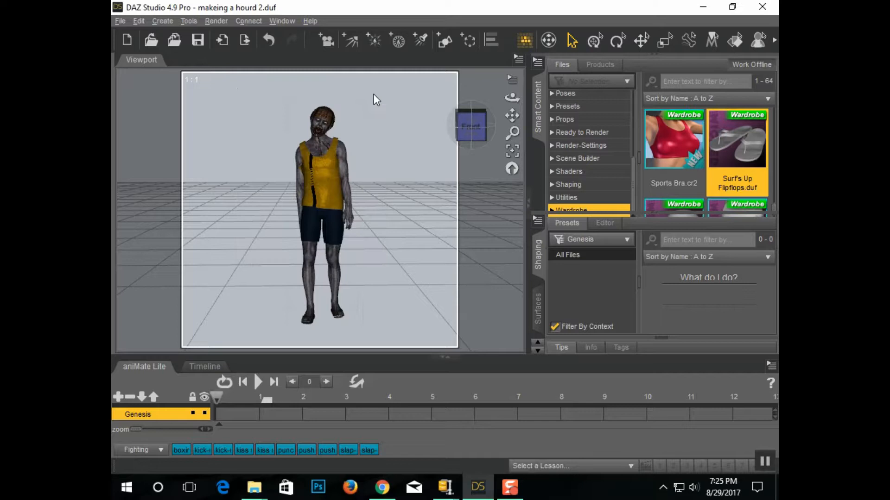
click(138, 20)
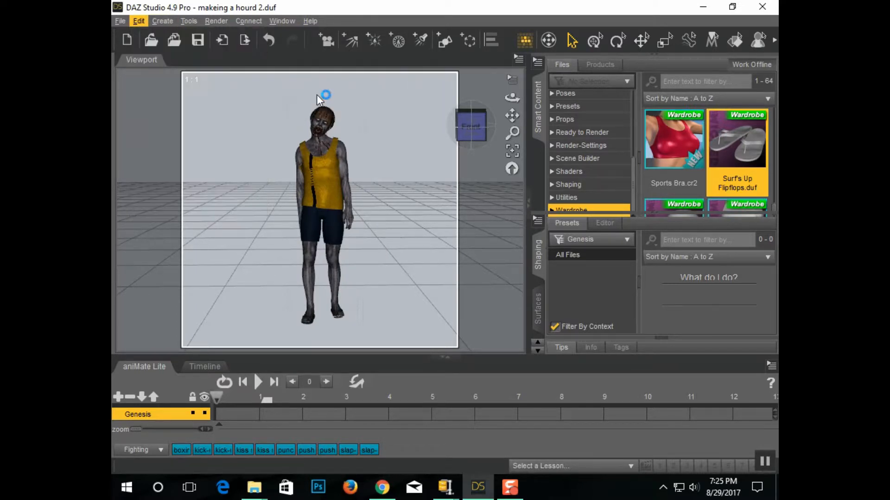
click(605, 223)
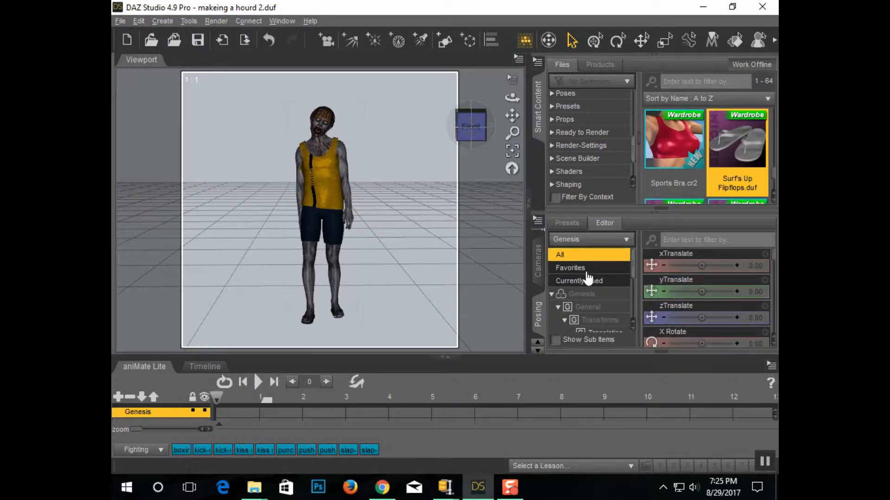
drag(702, 266, 683, 265)
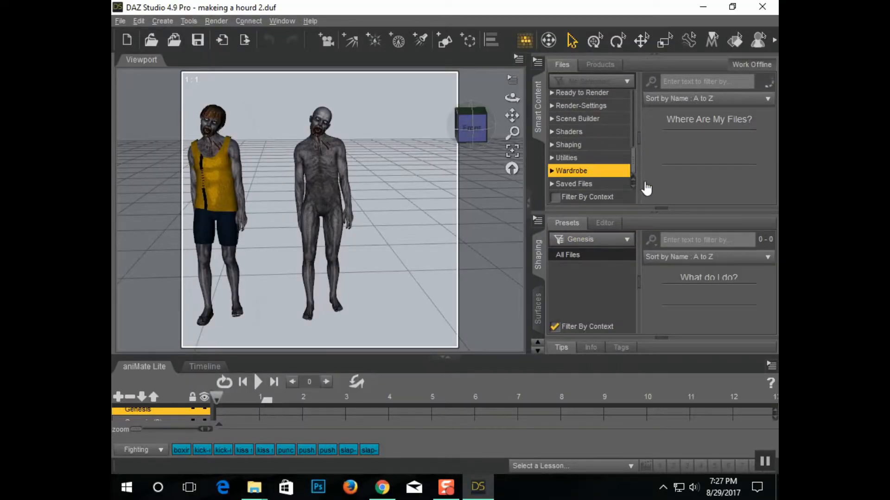
Browse Wardrobe for the second zombie's clothes and search content for 'zombie'
click(571, 170)
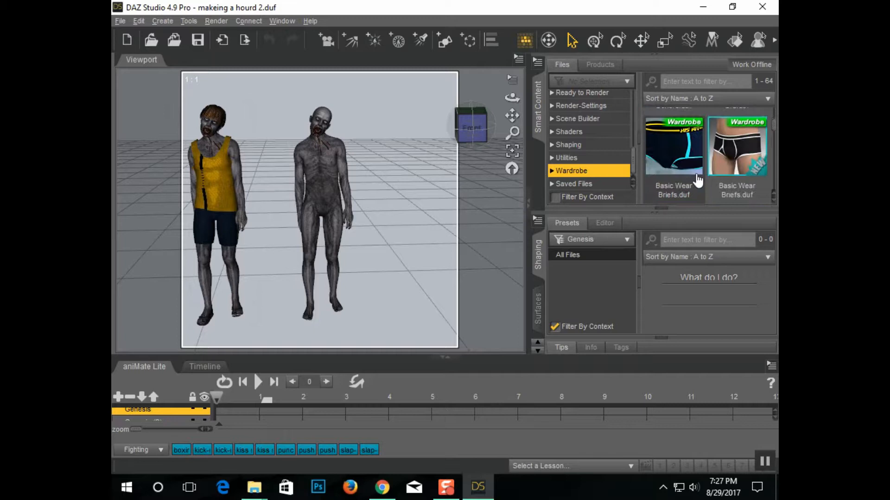
scroll(down, 3)
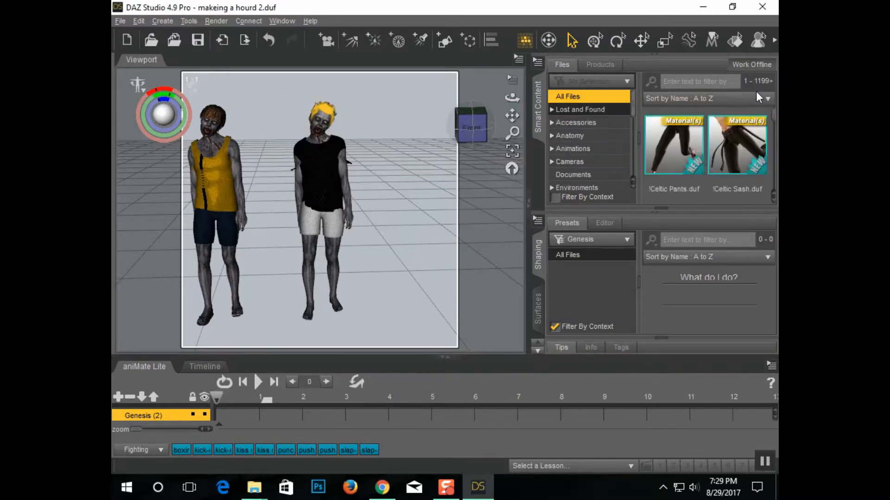
text(zombie)
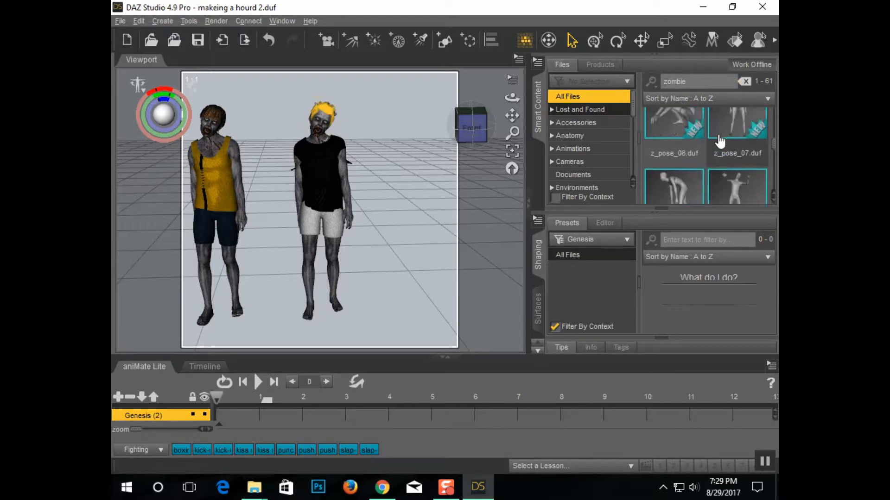
scroll(down, 3)
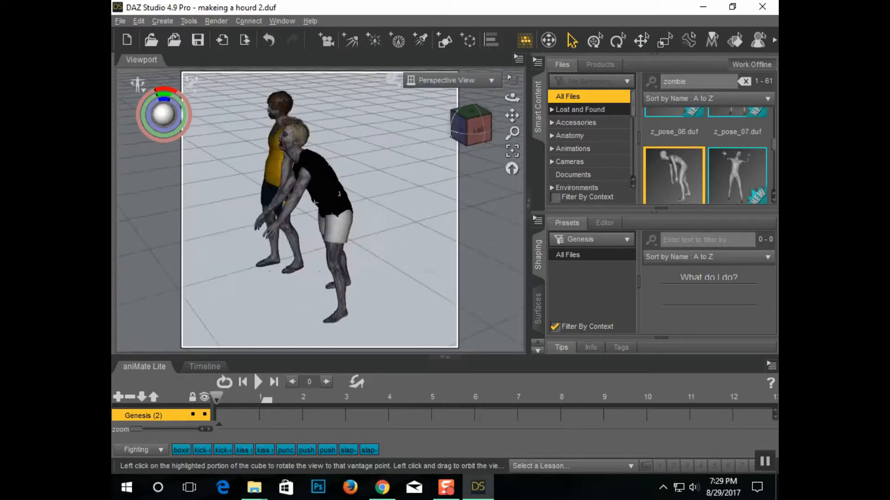
Raise the black-shirted zombie's Heavy morph and move it back to zTranslate -280.24
click(471, 125)
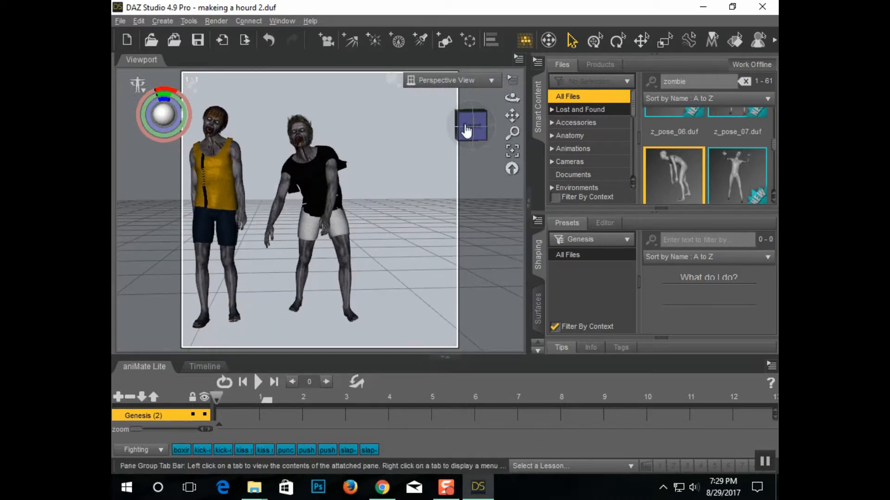
click(605, 223)
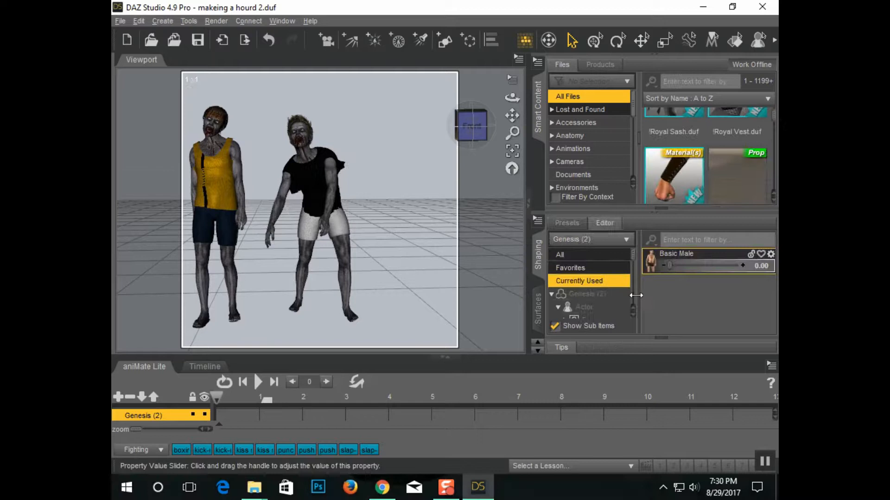
click(559, 255)
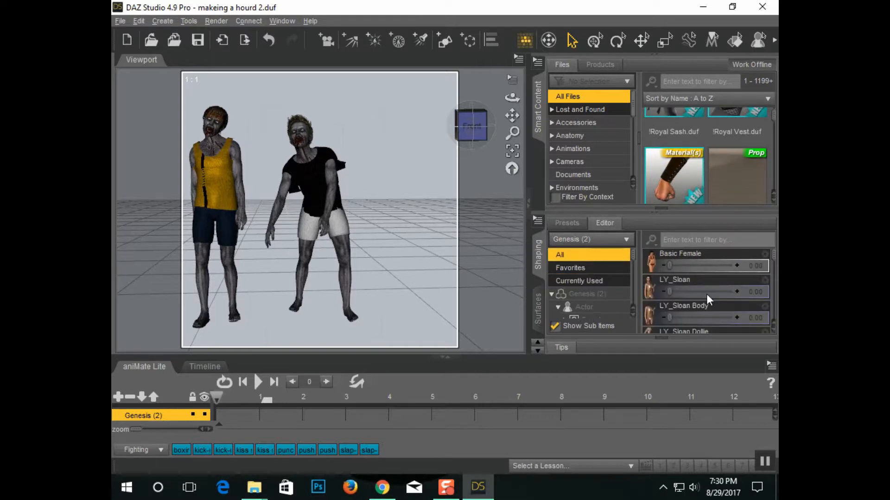
click(704, 285)
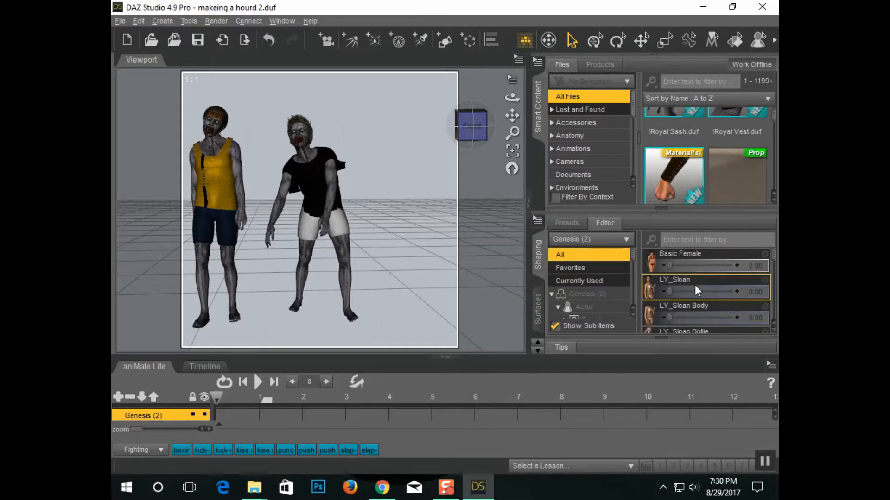
scroll(down, 3)
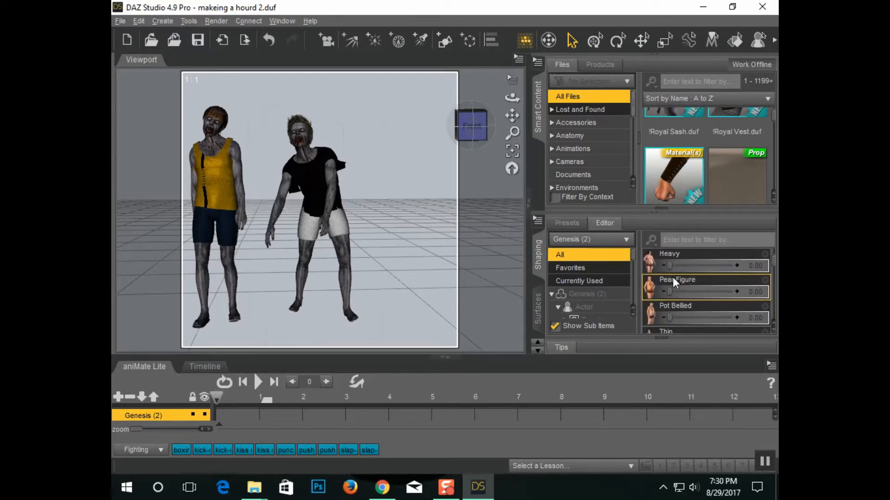
drag(670, 265, 738, 265)
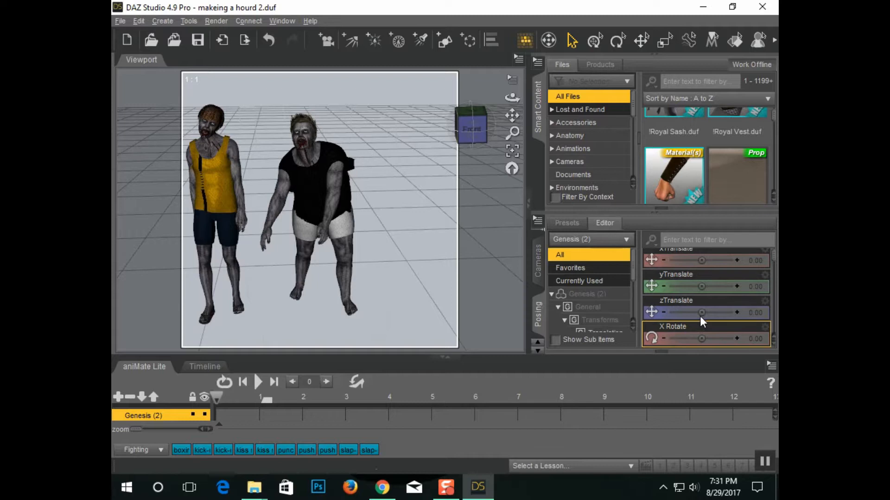
drag(702, 313, 684, 313)
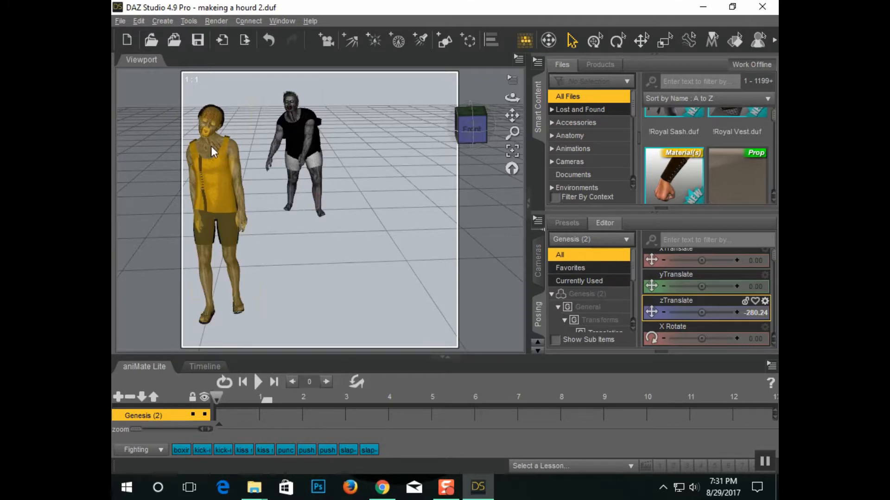
Duplicate the heavy zombie figure with Edit > Duplicate > Duplicate Node(s)
right_click(215, 152)
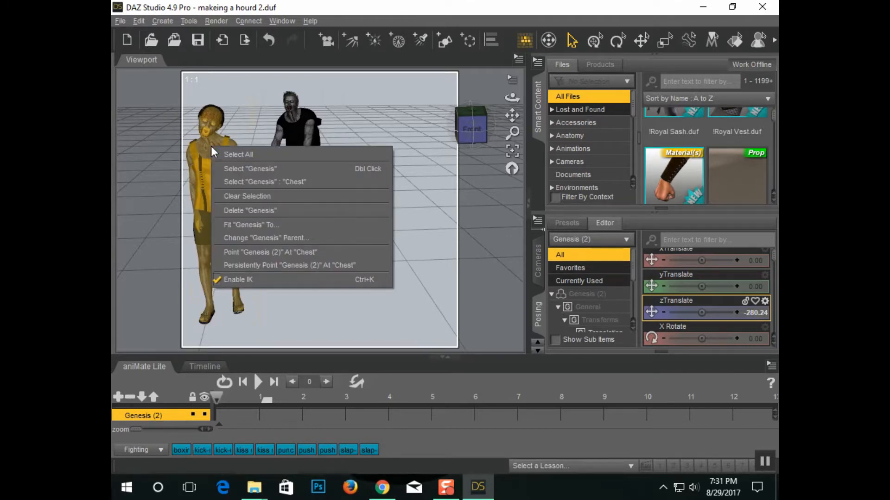
click(121, 21)
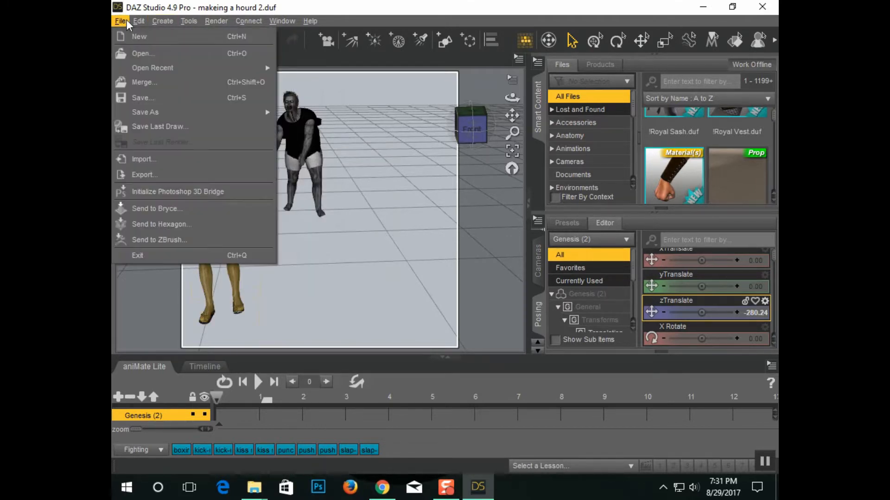
click(139, 21)
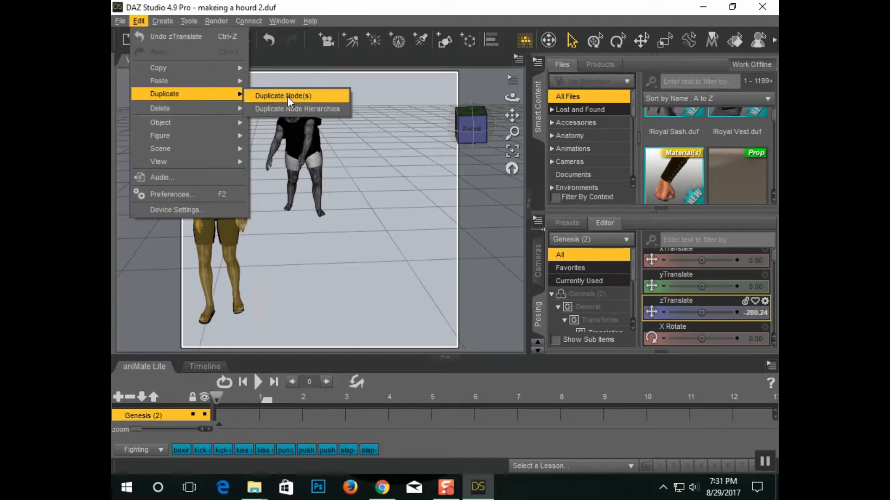
click(283, 96)
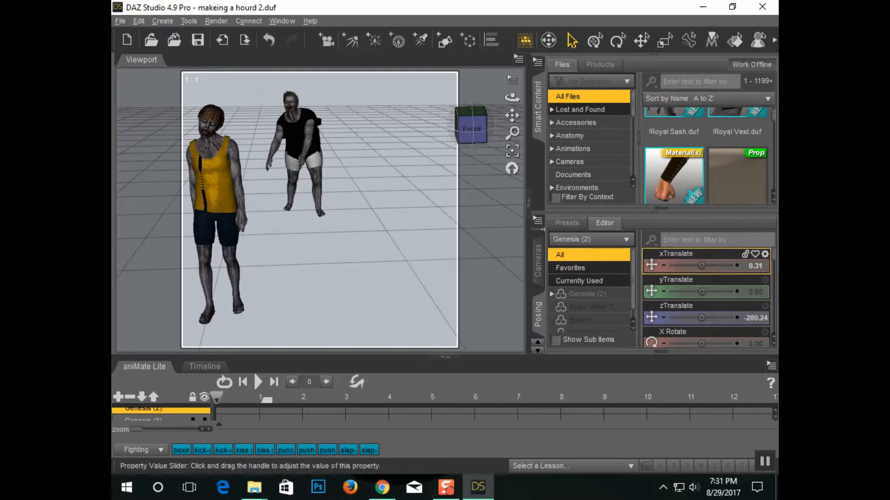
Move the original right to xTranslate 93.72 and bring the copy forward to centre
drag(701, 265, 717, 265)
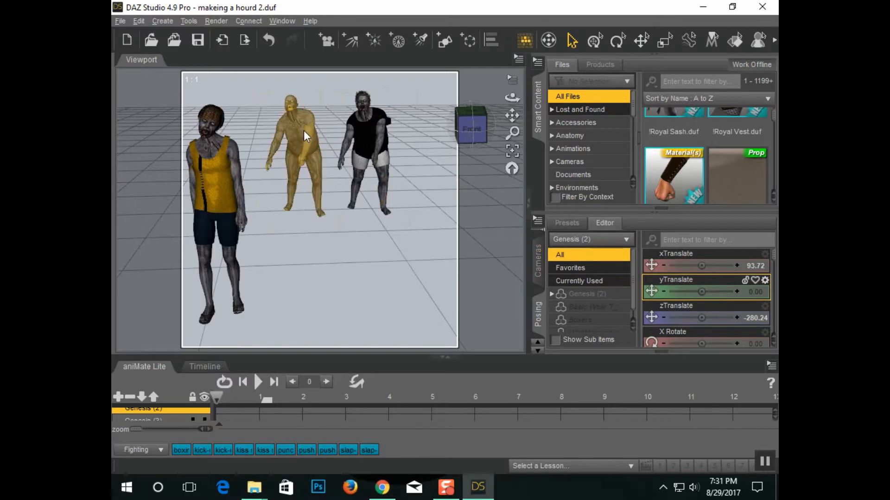
right_click(305, 136)
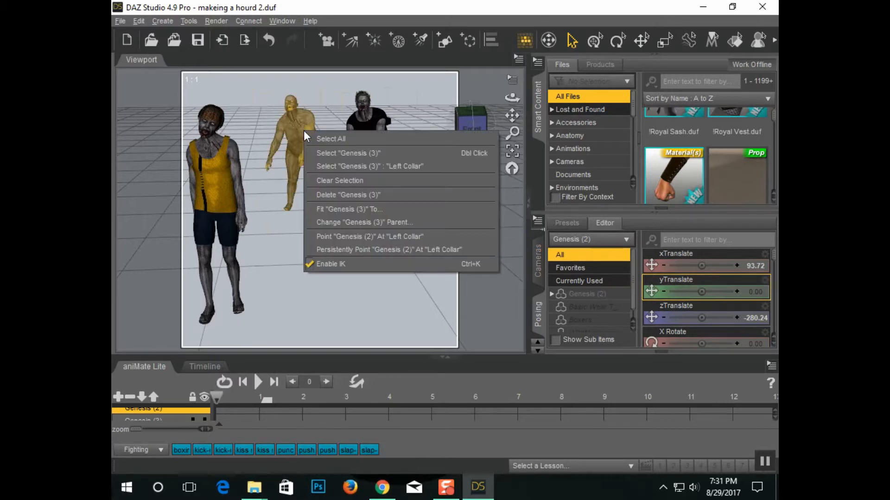
click(348, 153)
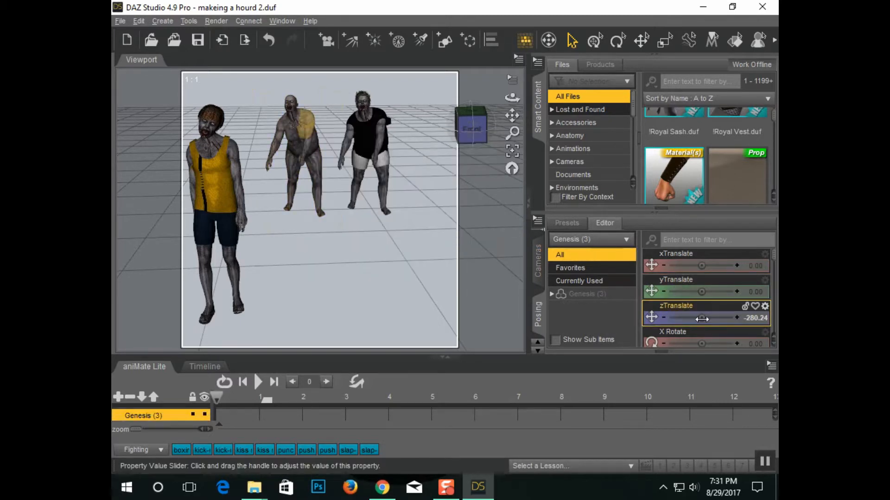
drag(703, 318, 732, 318)
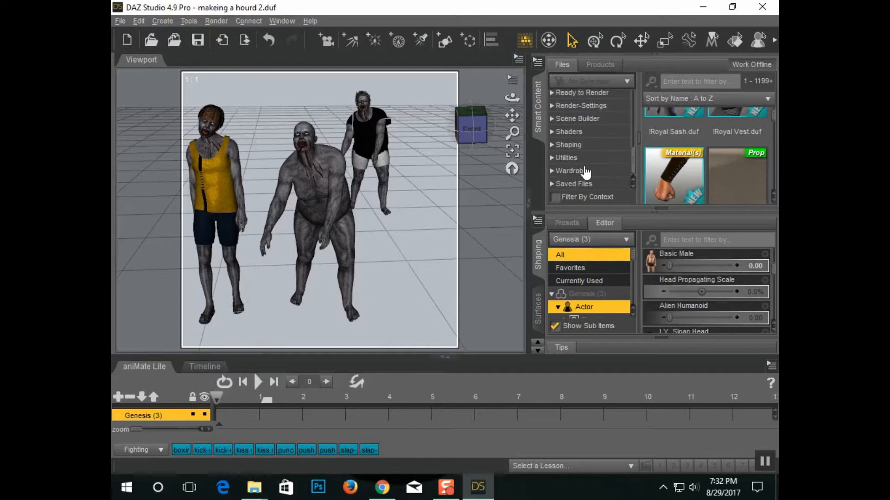
Apply Sports Bra and pink Underwear.duf from Wardrobe to Genesis (3)
click(571, 170)
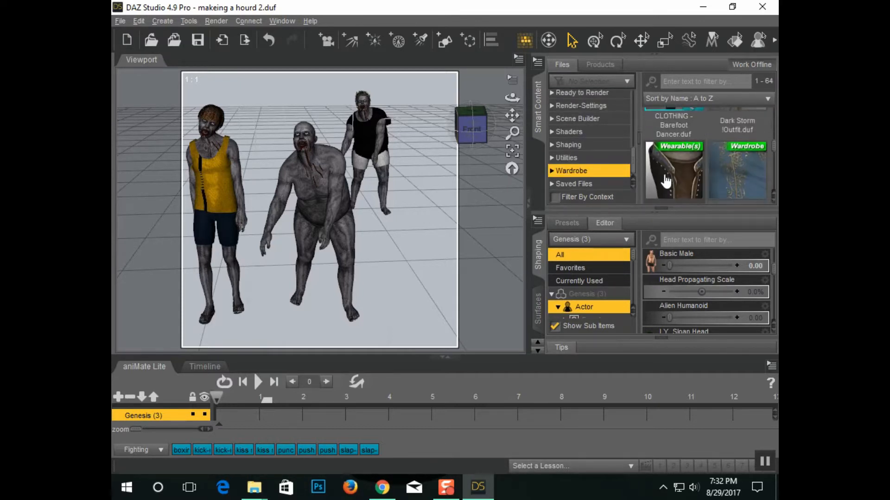
scroll(down, 3)
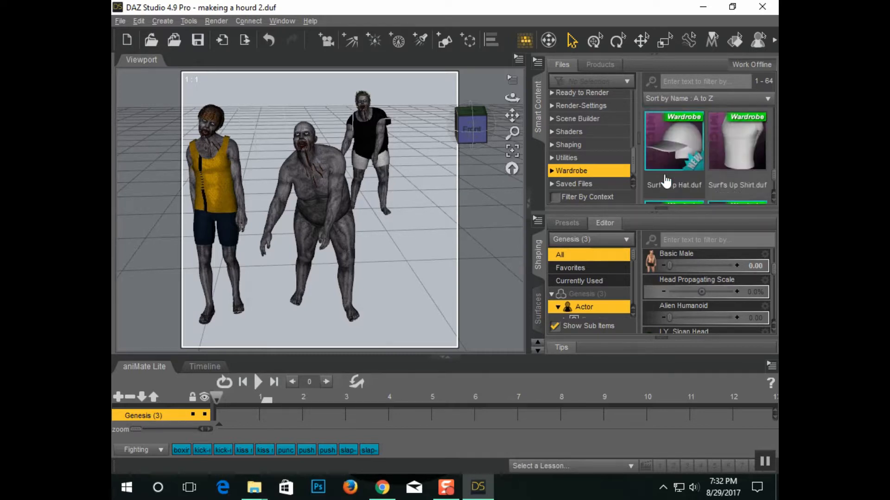
scroll(down, 3)
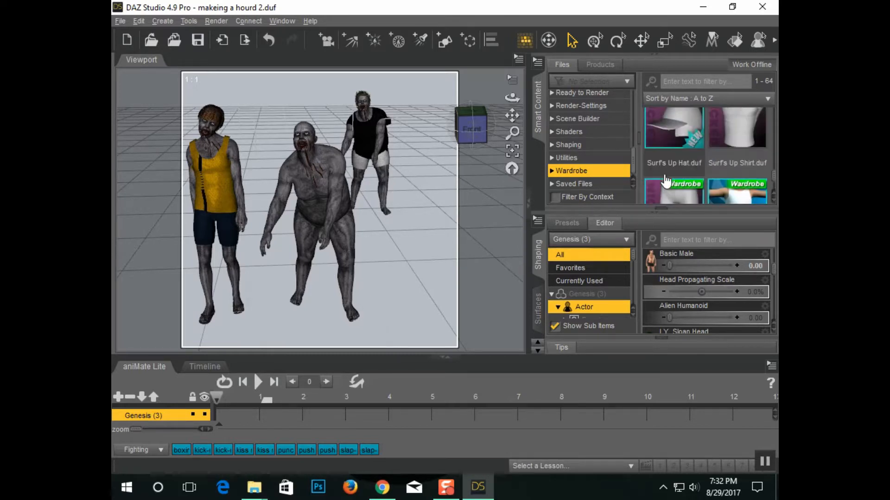
text(zom)
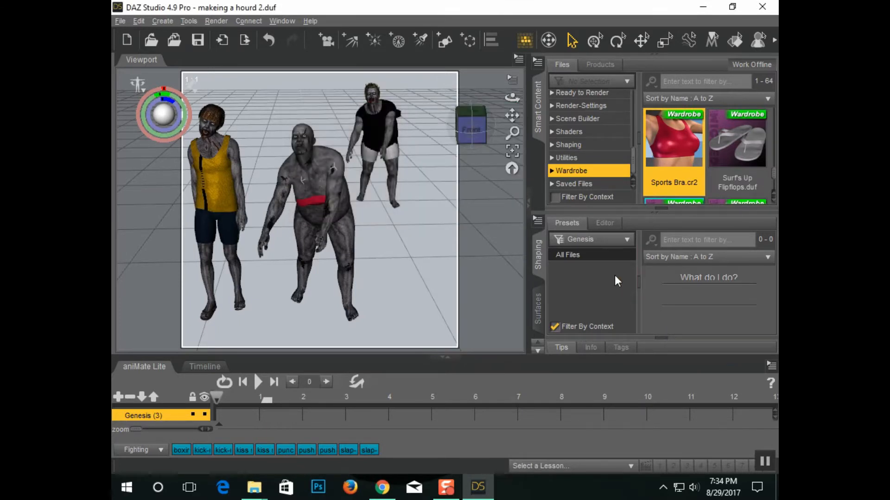
click(604, 222)
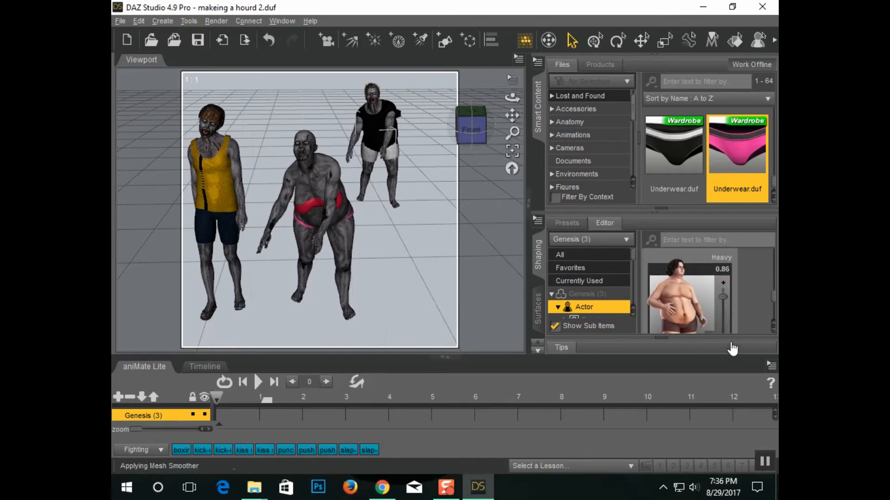
Lower the middle zombie's Heavy slider to 0.19 and select her head
drag(723, 283, 726, 335)
text(zombie)
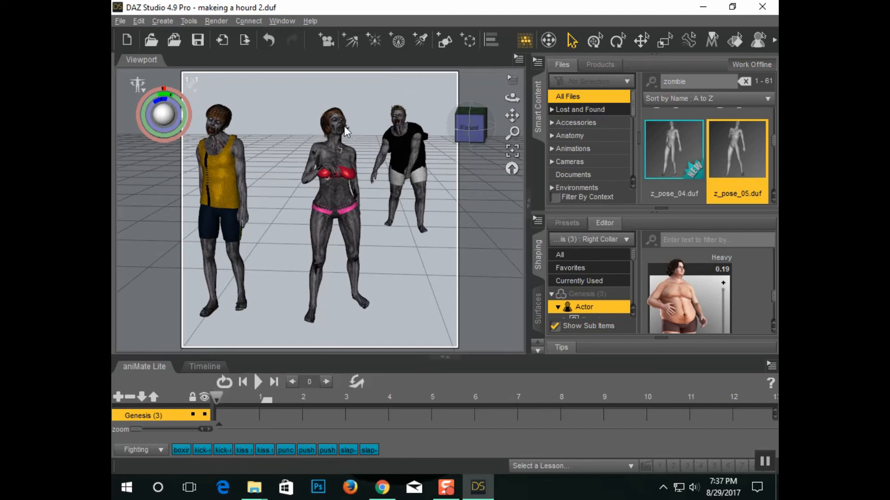
click(334, 119)
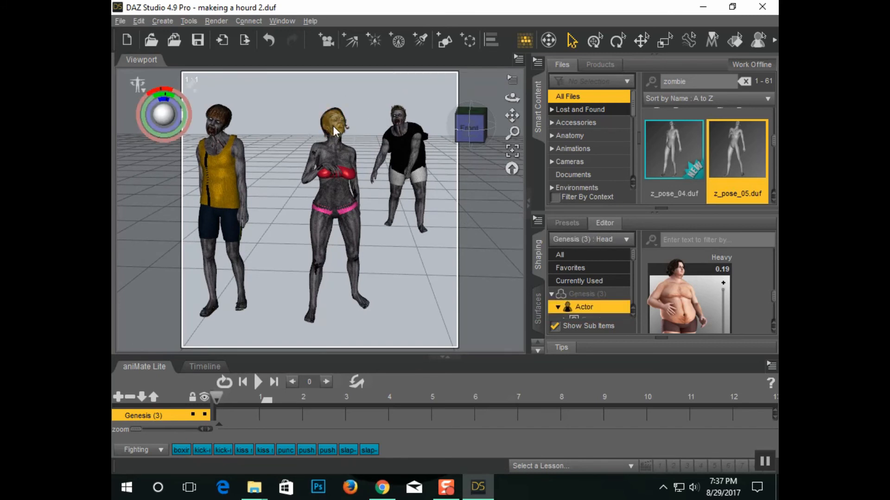